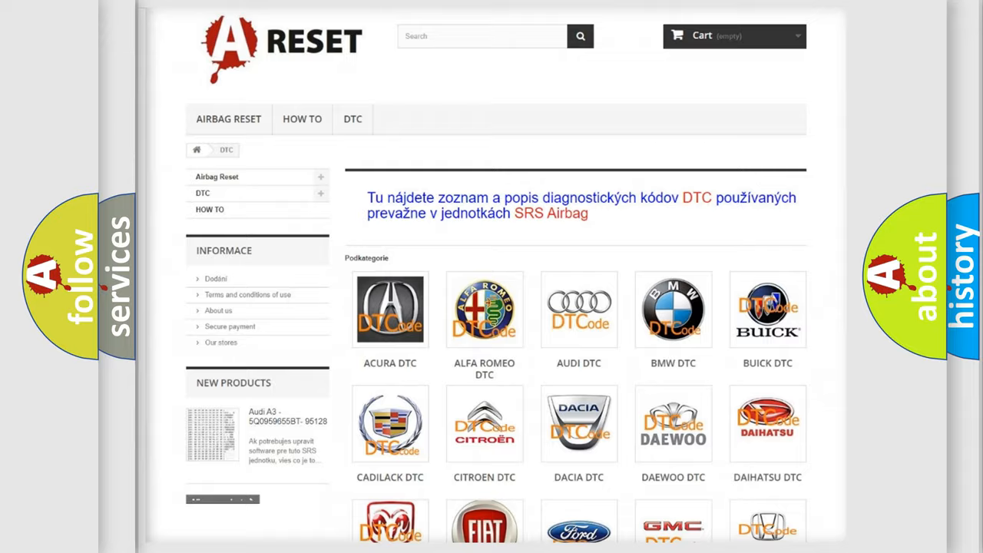
pyautogui.scroll(-3)
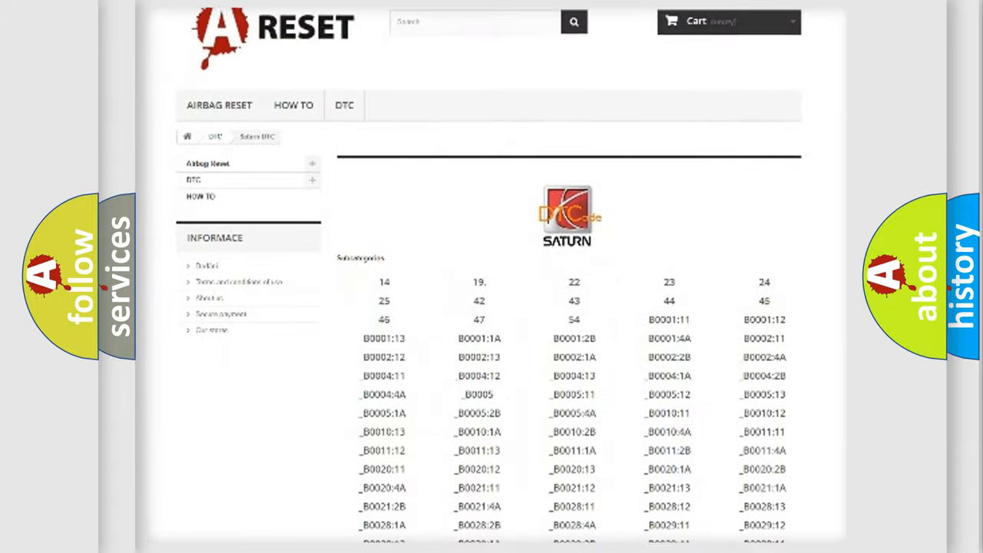
pyautogui.scroll(-3)
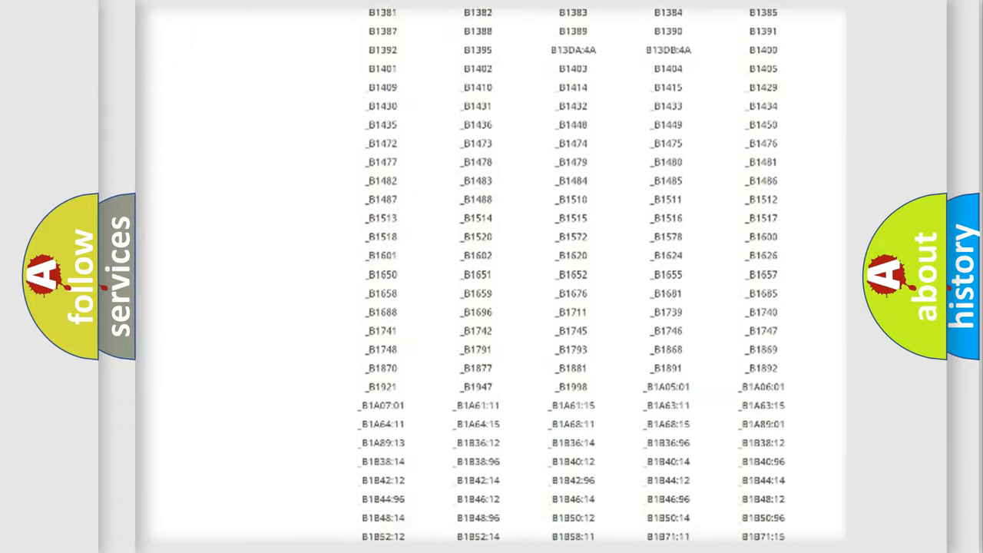